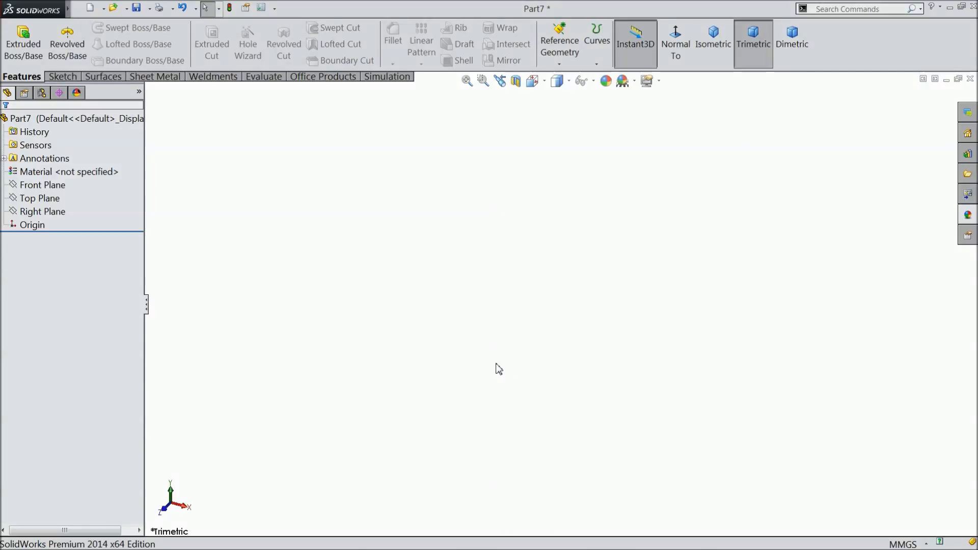
pyautogui.moveTo(156, 239)
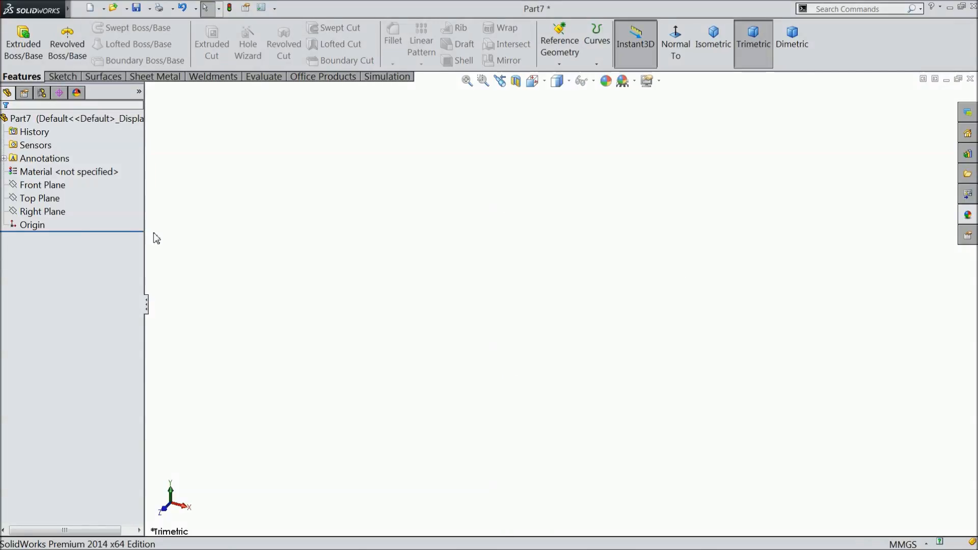
pyautogui.moveTo(882, 527)
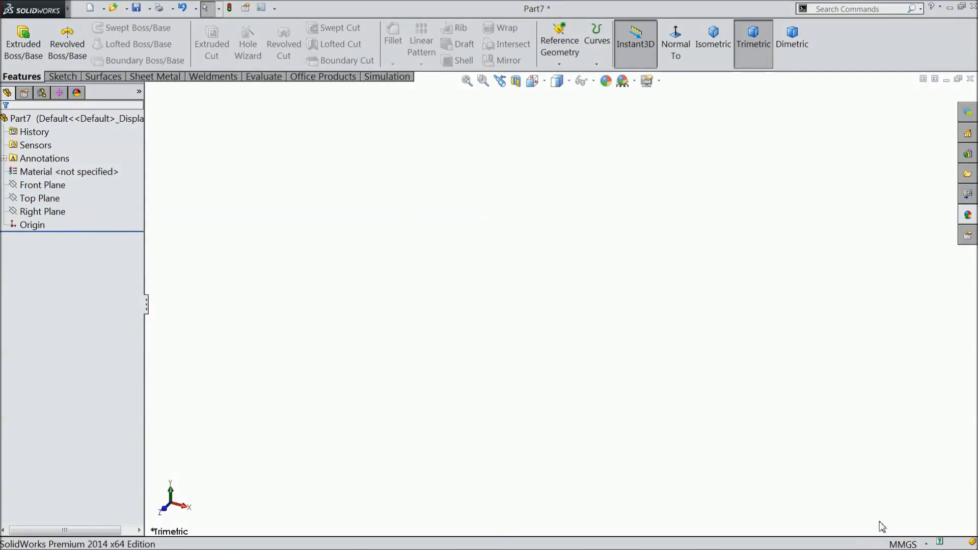
# Switch the part's unit system from MMGS to IPS (inch, pound, second).
pyautogui.click(902, 544)
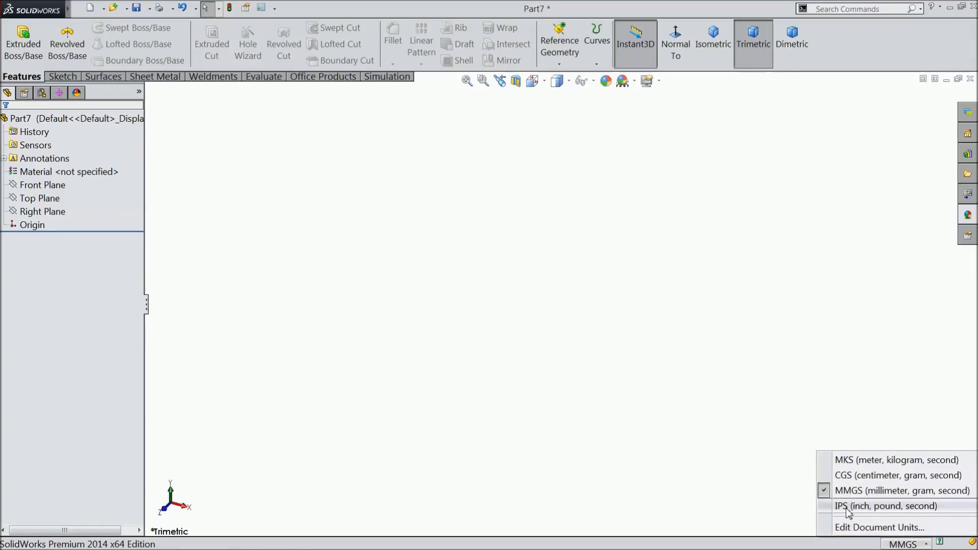
pyautogui.click(886, 506)
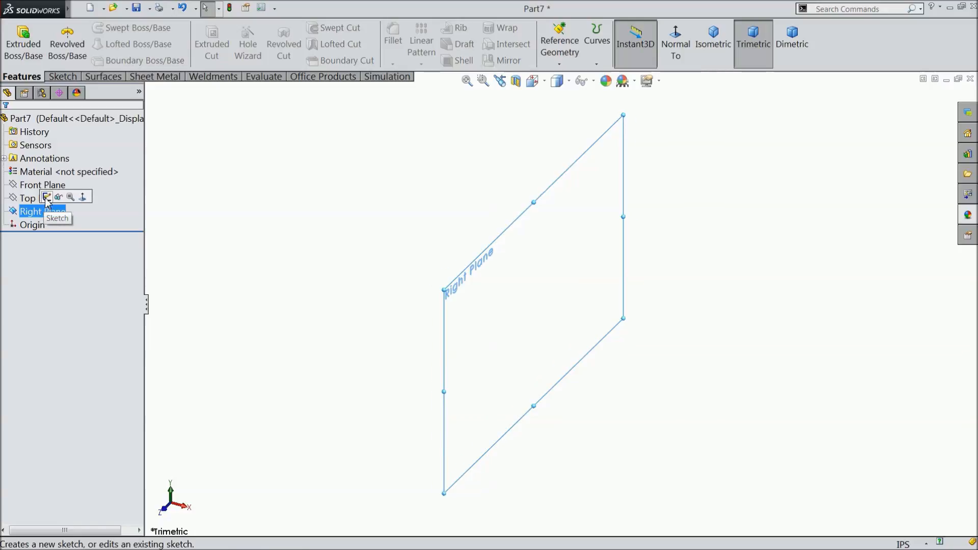
# Sketch a centerline axis and the closed pin profile with a tangent arc for the domed head on the Right Plane.
pyautogui.click(56, 218)
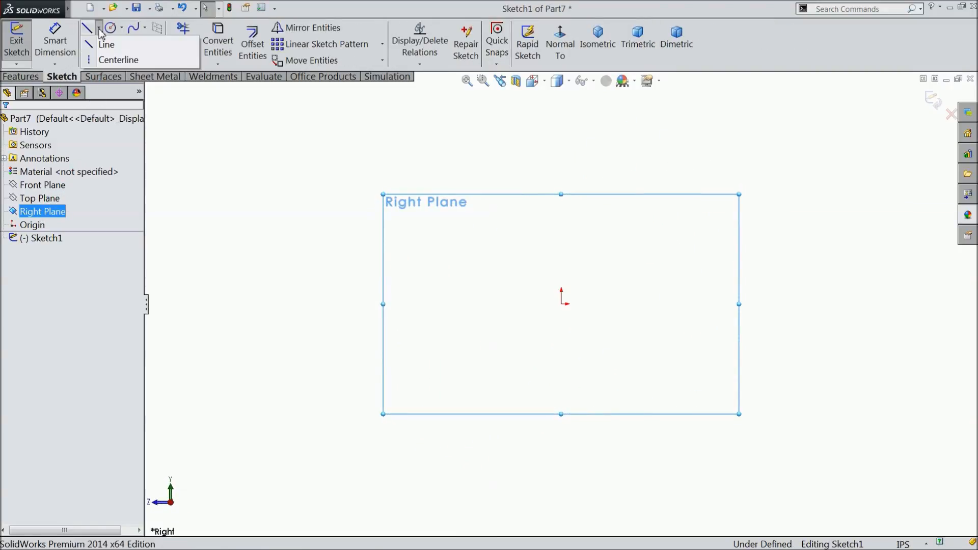
pyautogui.click(107, 44)
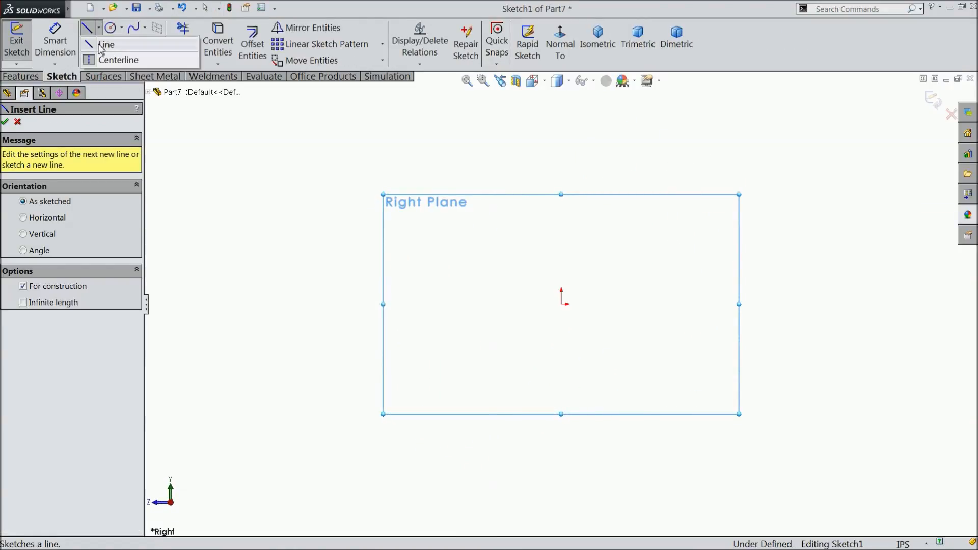
pyautogui.click(107, 44)
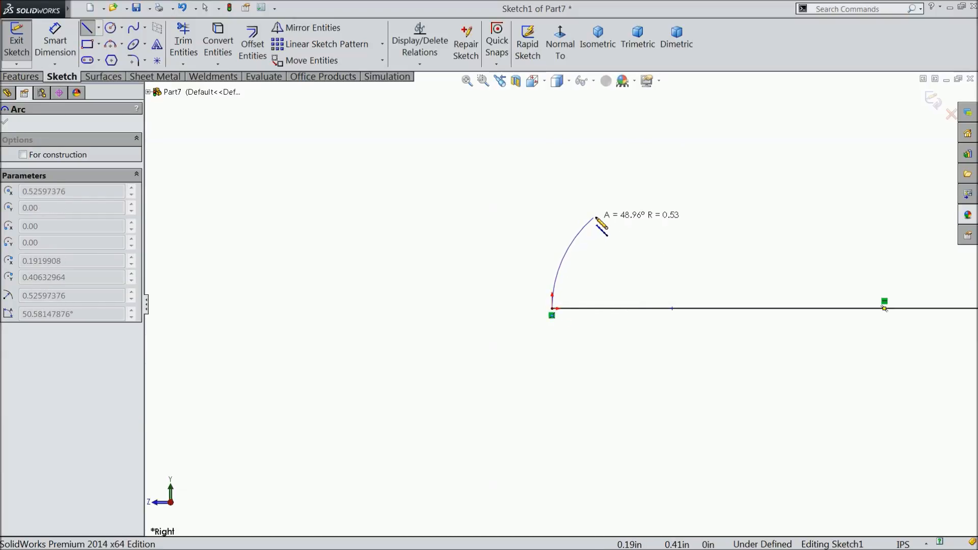
pyautogui.click(605, 198)
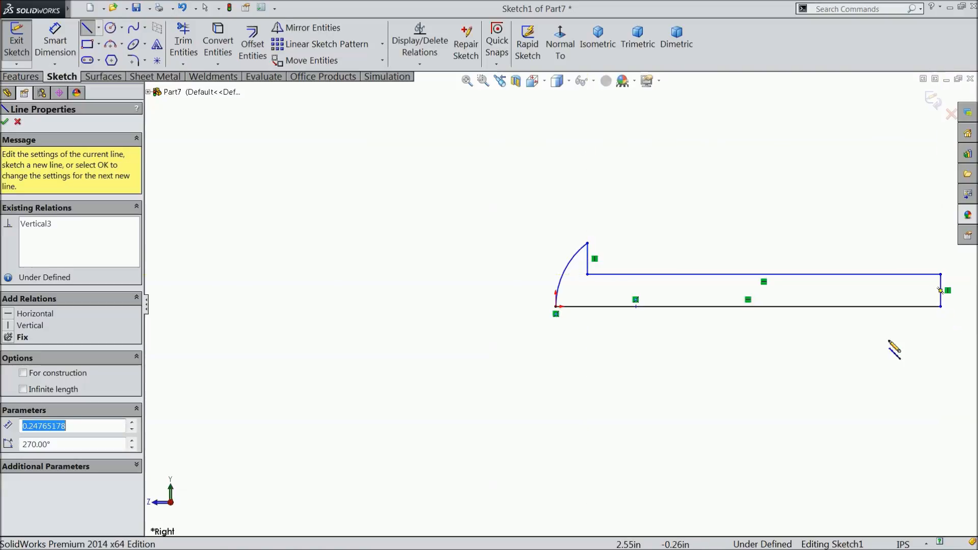
pyautogui.click(5, 121)
pyautogui.write('0')
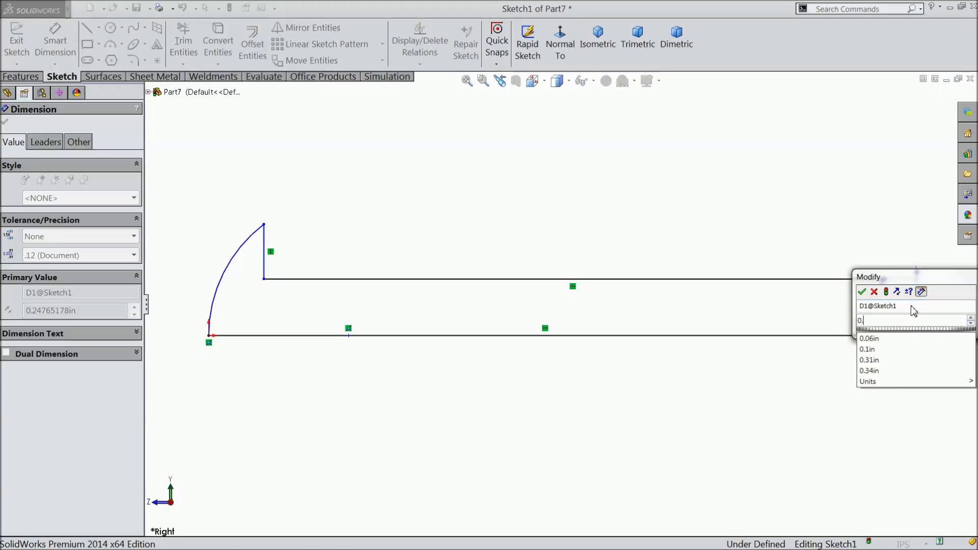
# Dimension the shaft radius as .125/2 and the pin length as 0.375*2 (0.75 in).
pyautogui.write('.125/2')
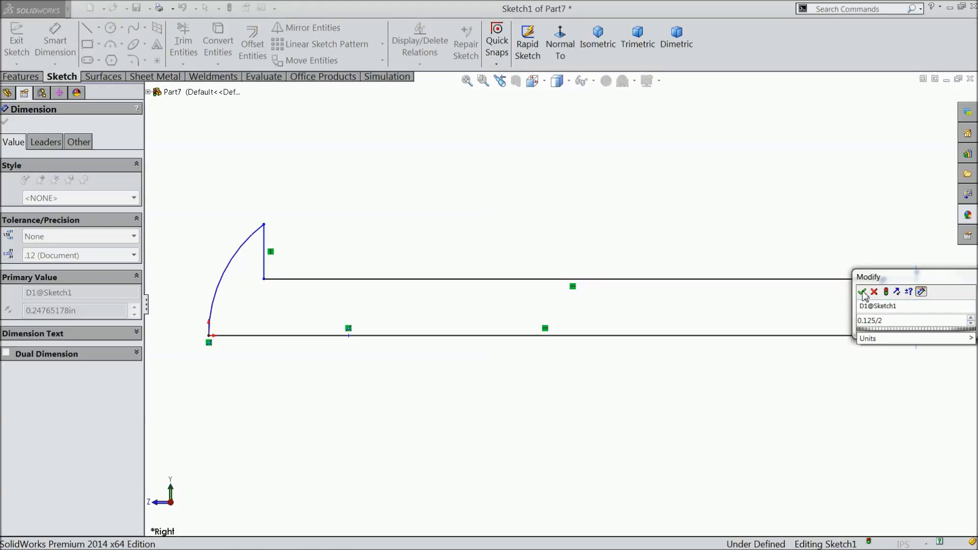
pyautogui.click(863, 291)
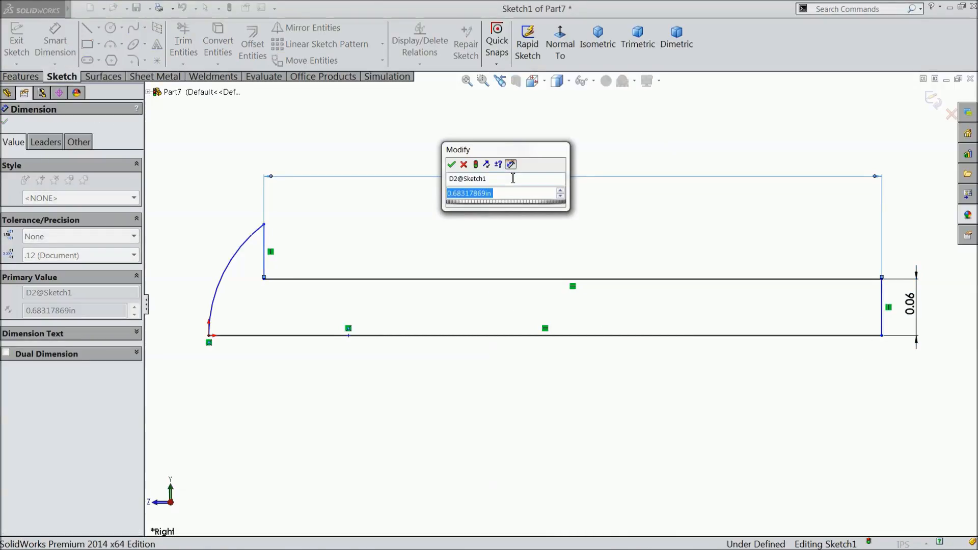
pyautogui.write('0.375')
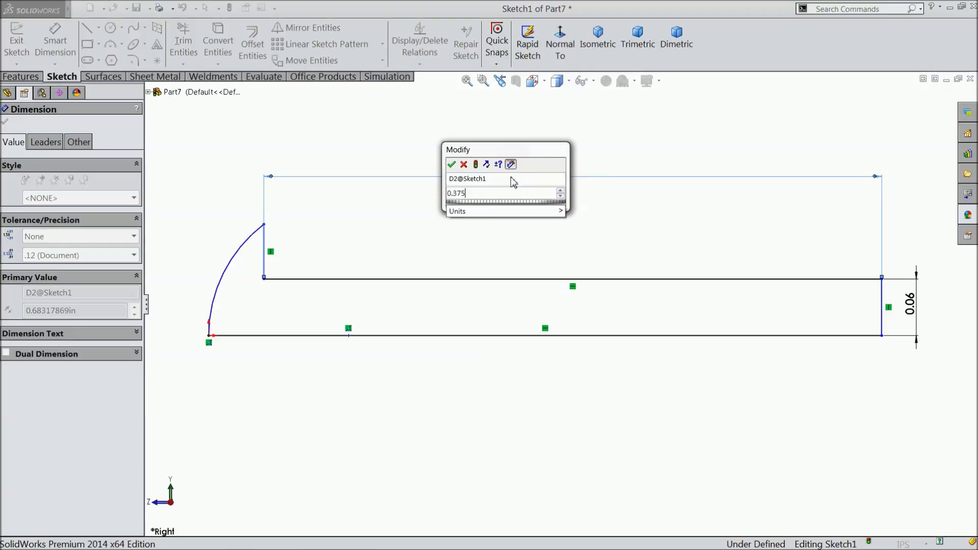
pyautogui.write('*2')
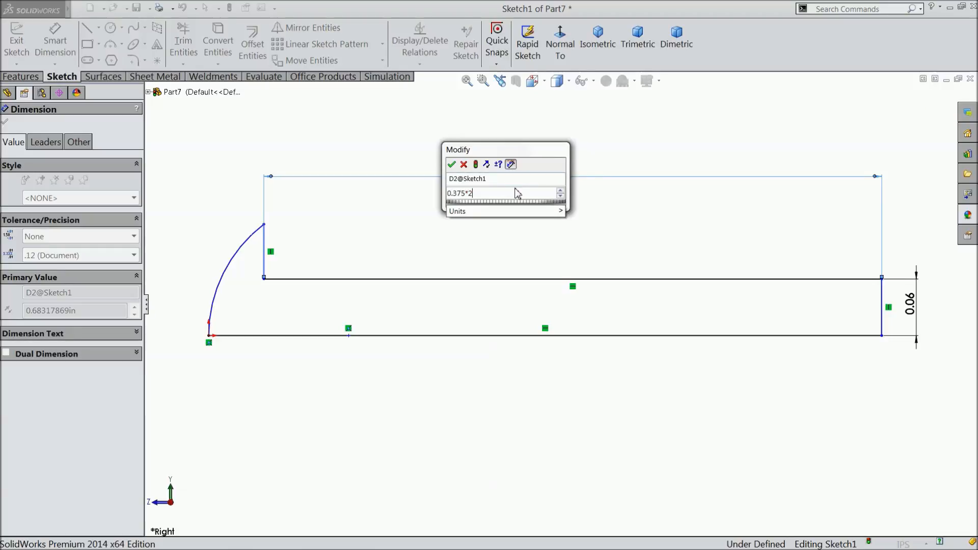
pyautogui.click(452, 164)
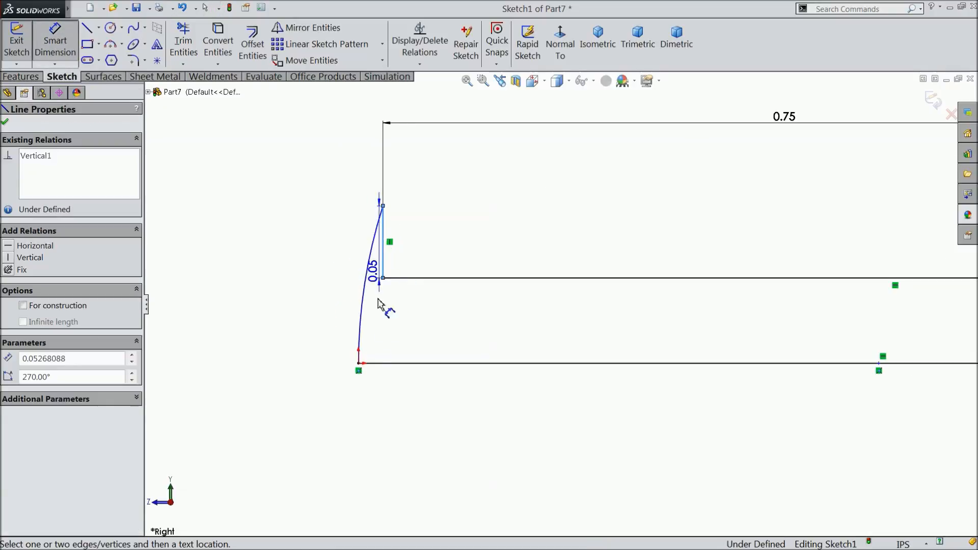
# Dimension the head depth 0.031 in and head height 0.084 in, fully defining the sketch.
pyautogui.click(359, 364)
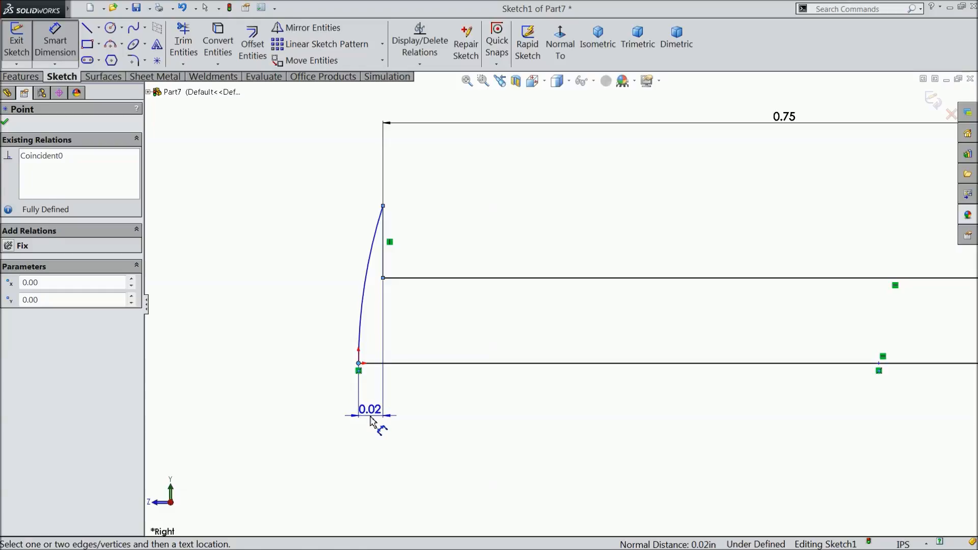
pyautogui.click(370, 413)
pyautogui.write('0.031')
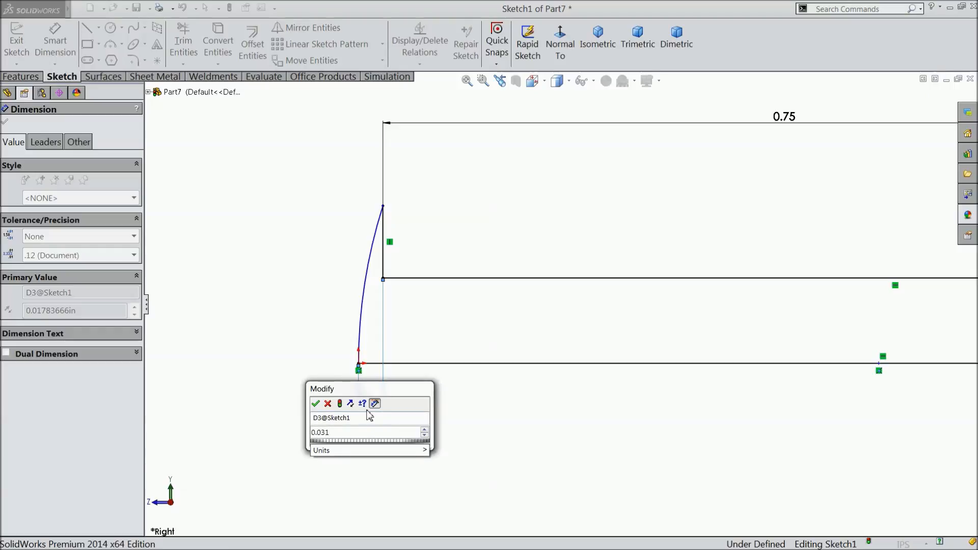
pyautogui.click(315, 403)
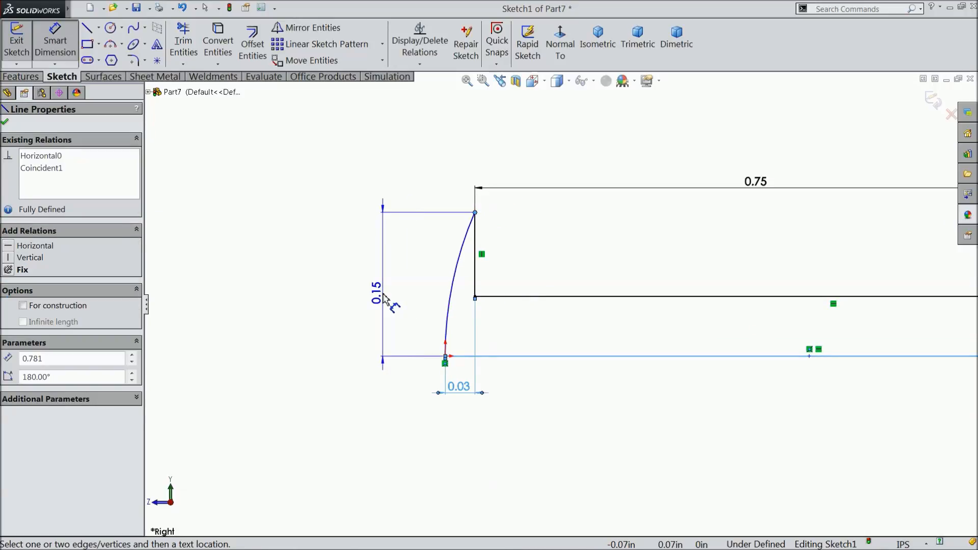
pyautogui.click(374, 287)
pyautogui.write('0.08')
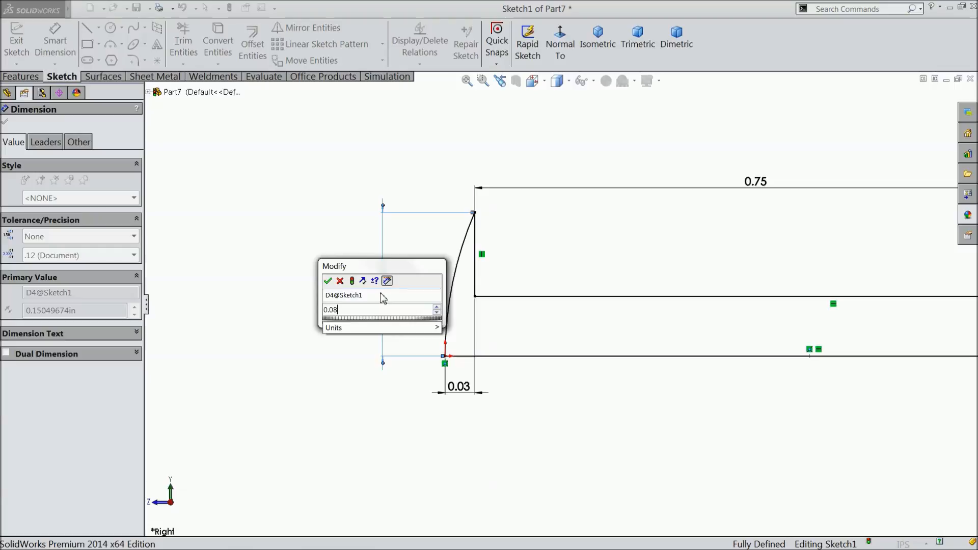
pyautogui.write('4')
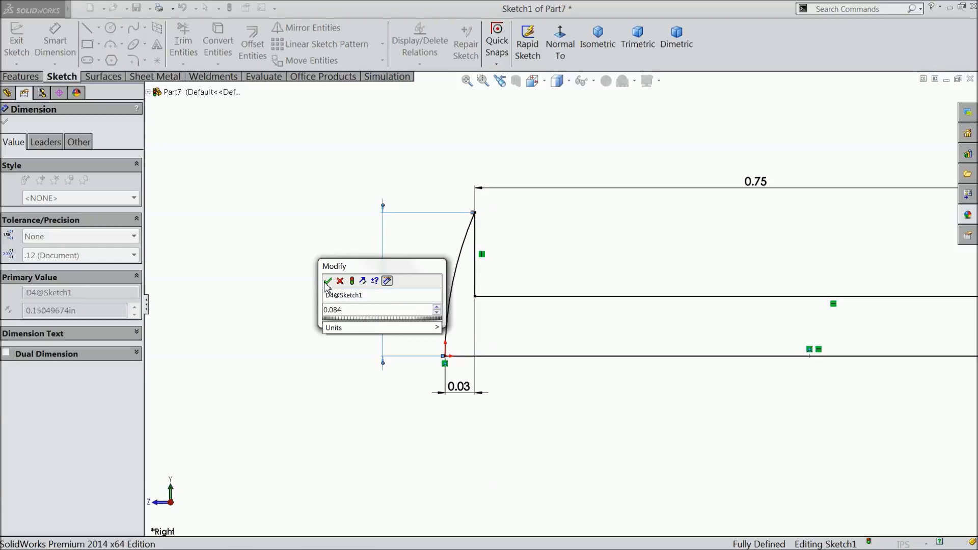
pyautogui.click(327, 282)
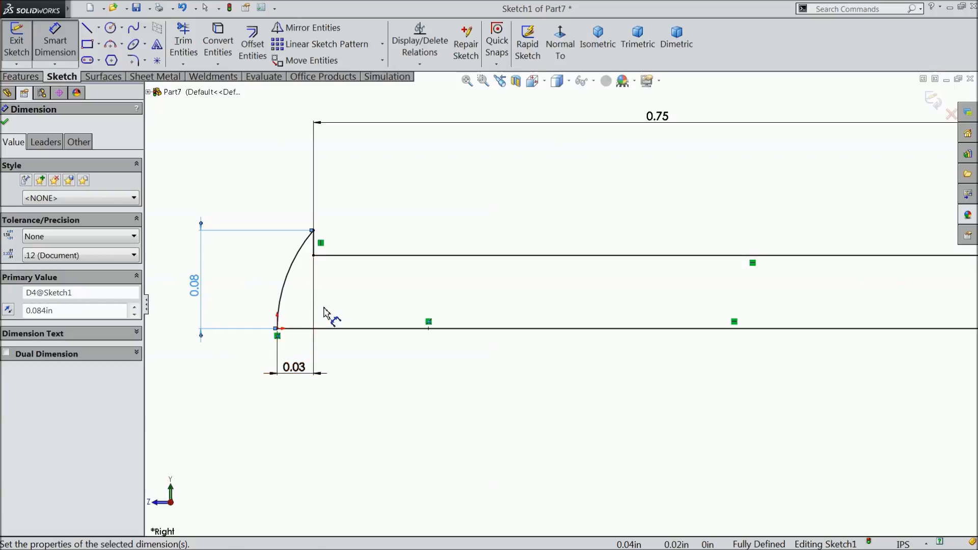
pyautogui.click(7, 119)
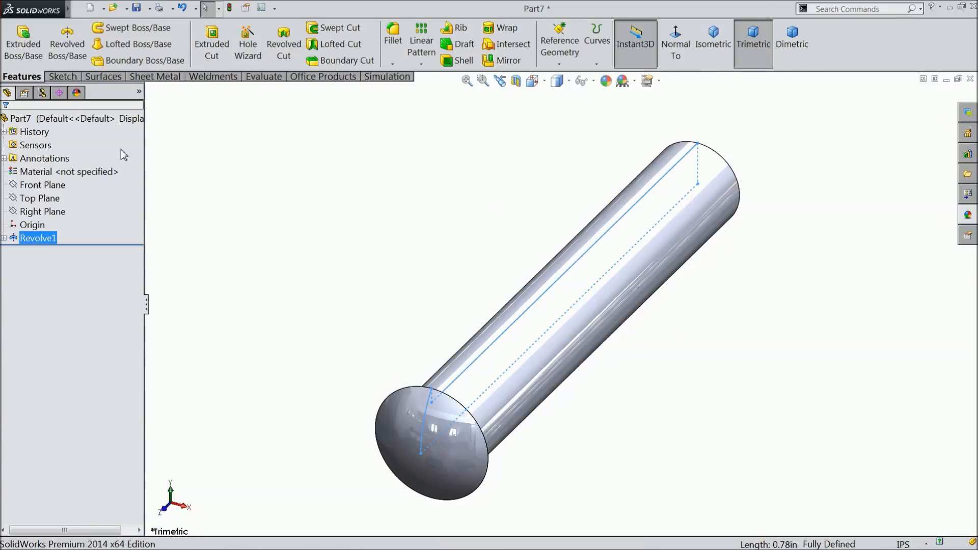
# Apply a chrome appearance to the revolved pin and begin saving it as 5.Pin in the Bench Vice folder.
pyautogui.click(817, 213)
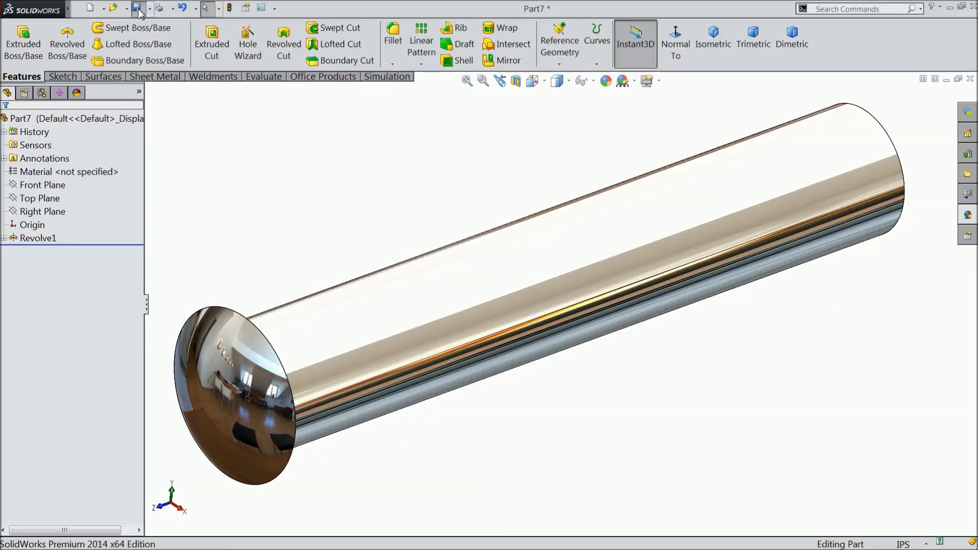
pyautogui.click(135, 8)
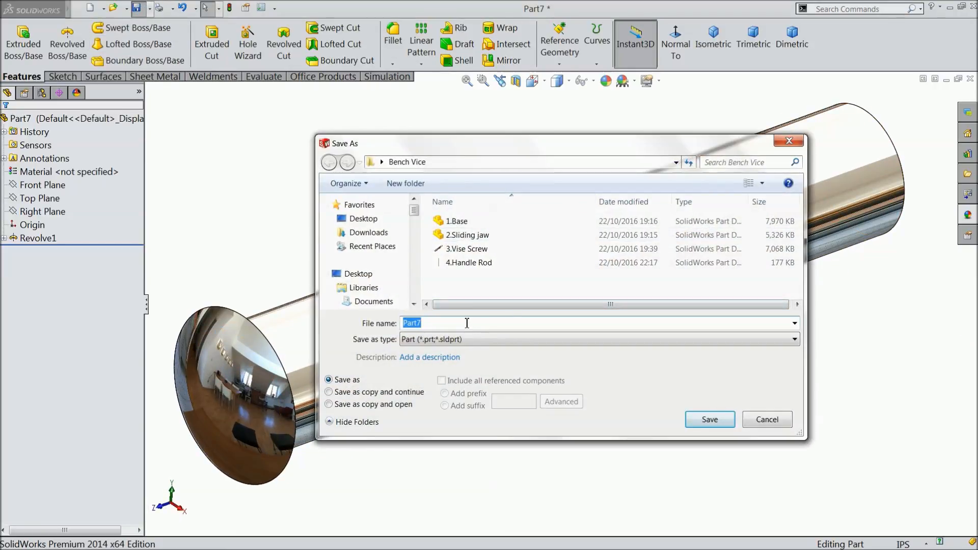
pyautogui.write('5.Pi')
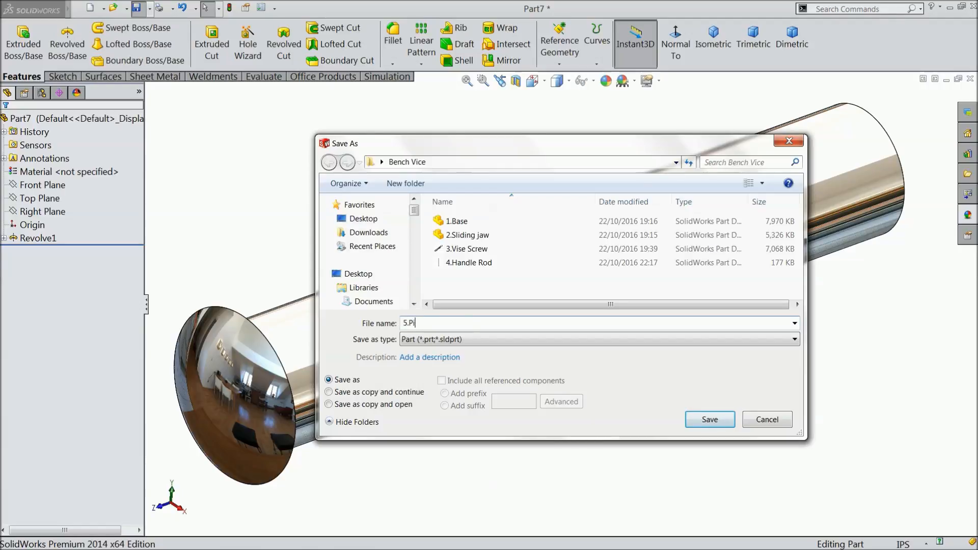